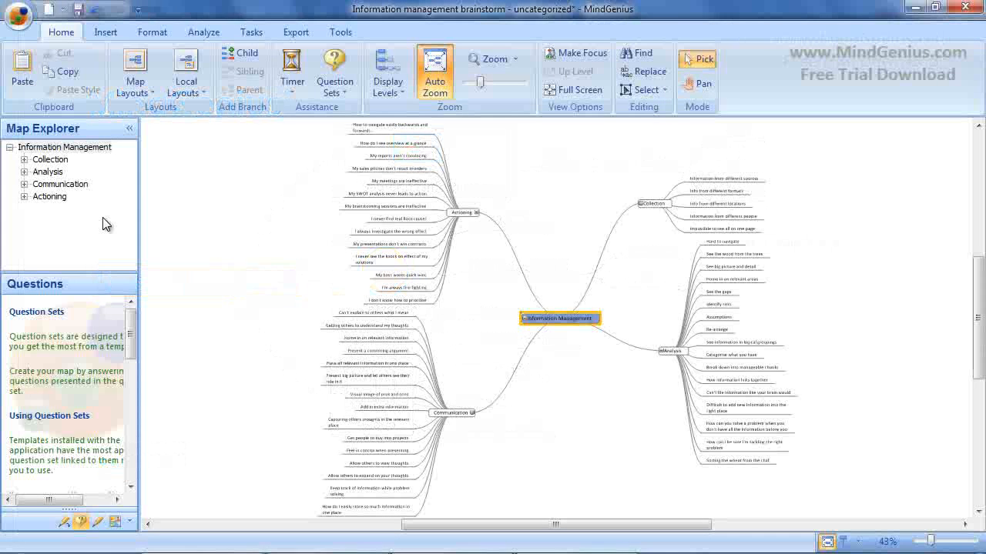
pyautogui.moveTo(203, 33)
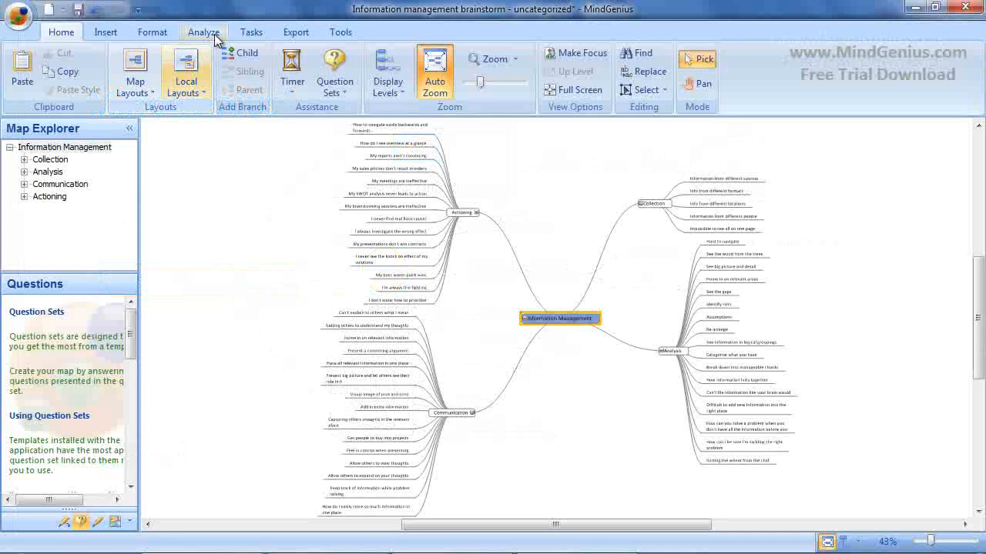
# Switch to the Analyze tools to reach the Categories gallery
pyautogui.click(204, 31)
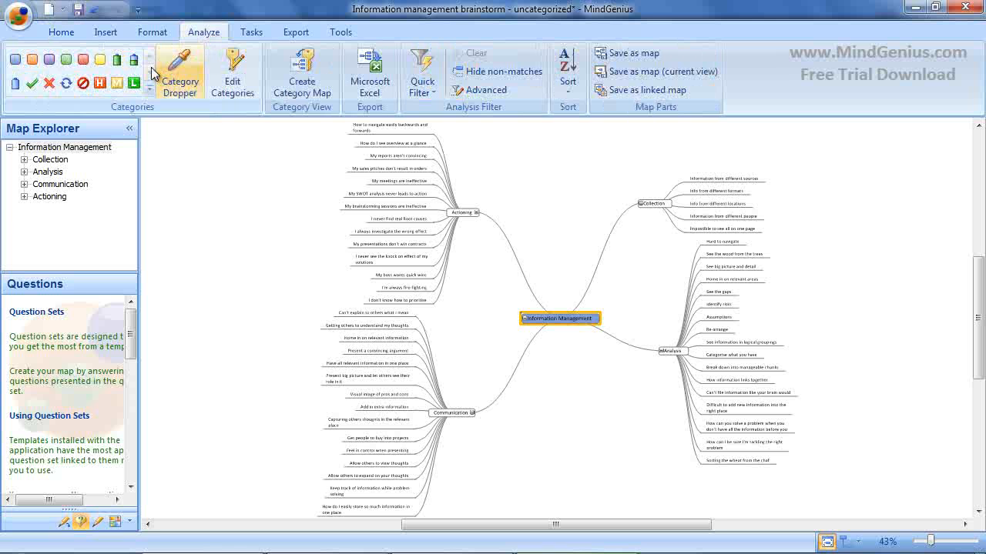
pyautogui.moveTo(151, 92)
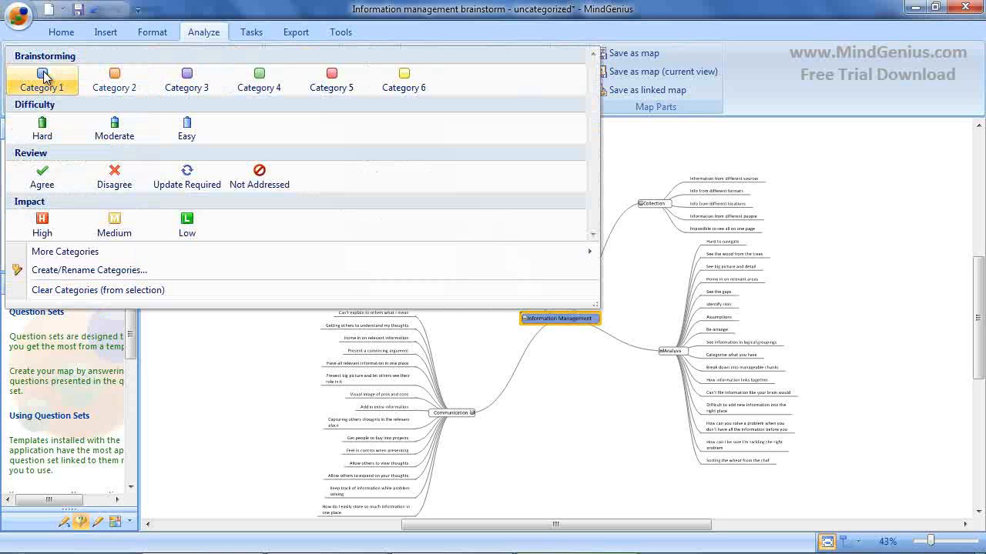
pyautogui.moveTo(22, 114)
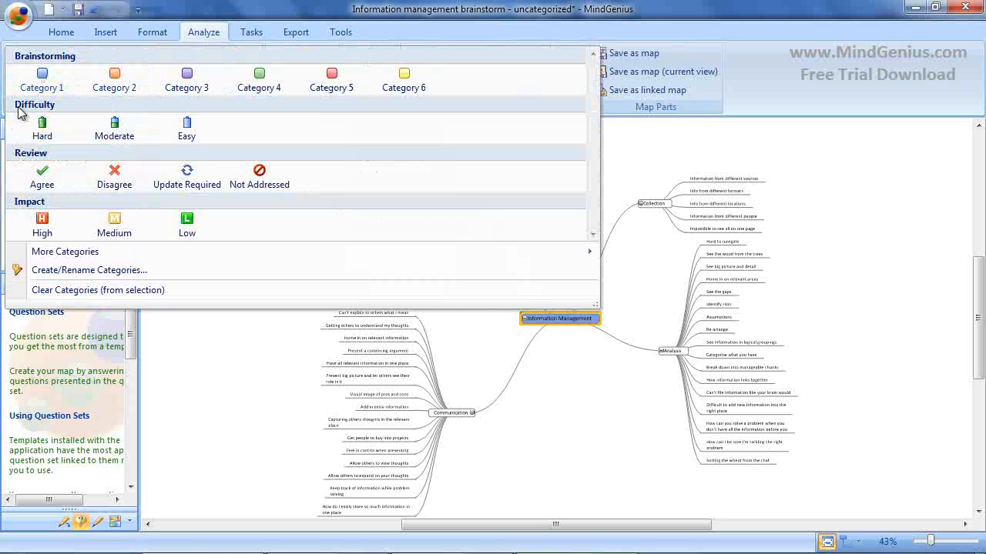
pyautogui.moveTo(28, 165)
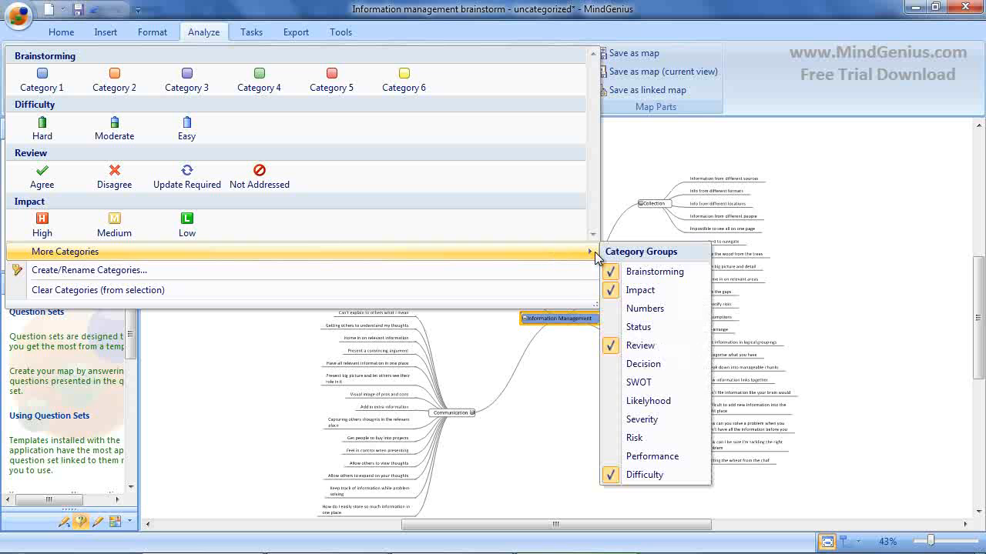
pyautogui.moveTo(640, 419)
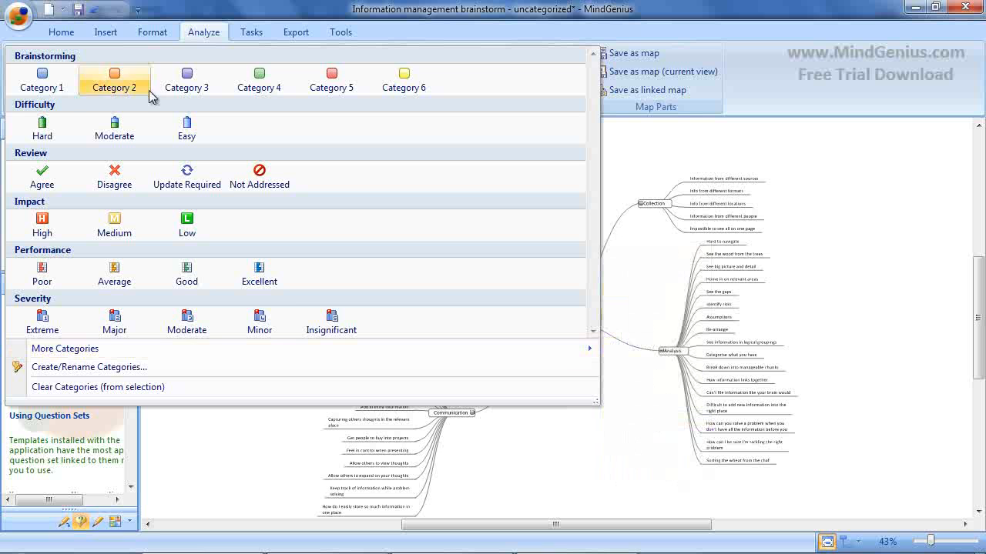
pyautogui.moveTo(288, 349)
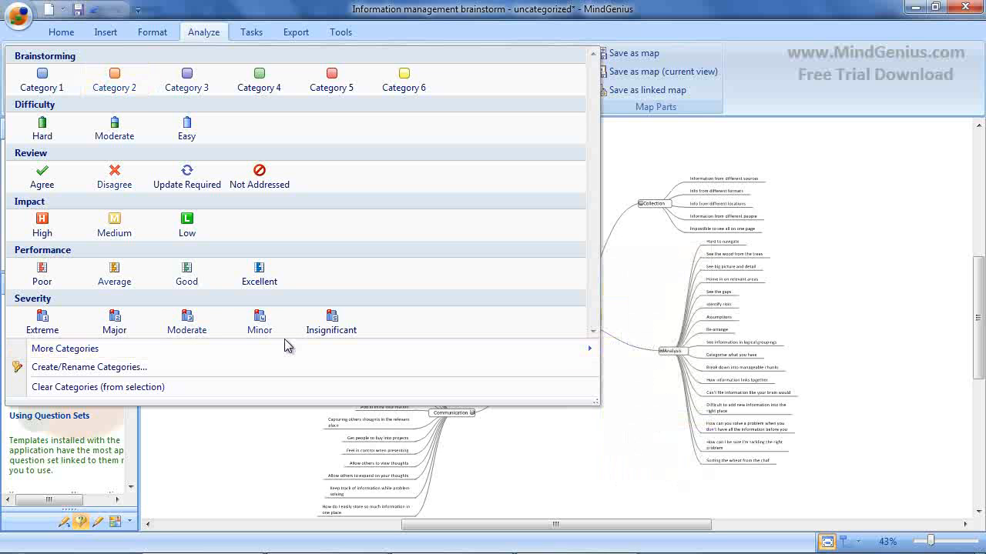
pyautogui.moveTo(120, 372)
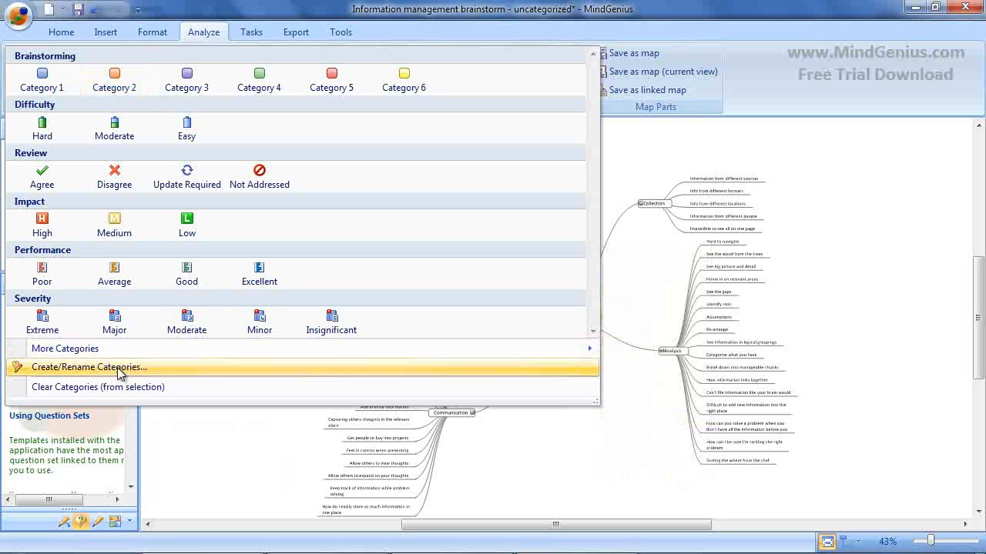
# Rename the first brainstorming category to Communication in the category editor
pyautogui.click(90, 367)
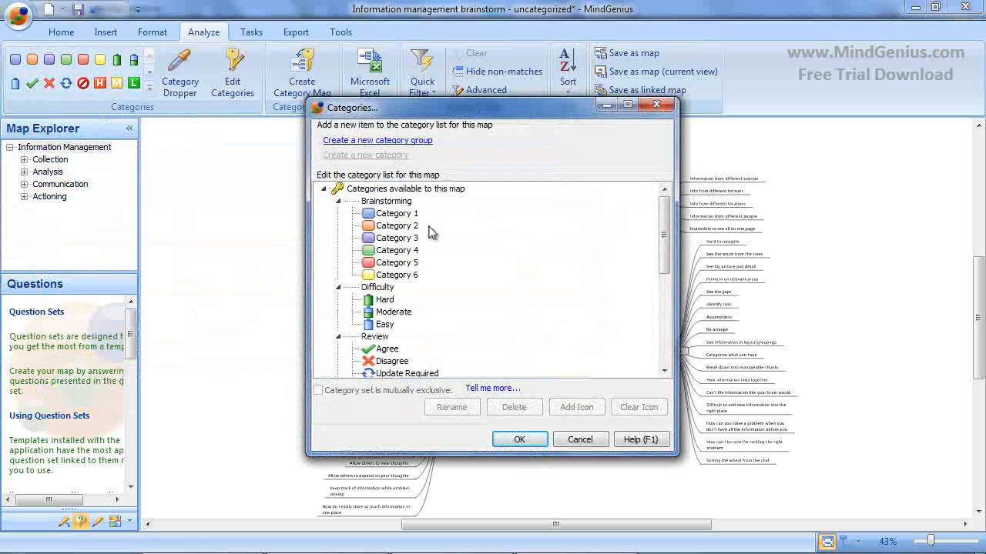
pyautogui.click(394, 213)
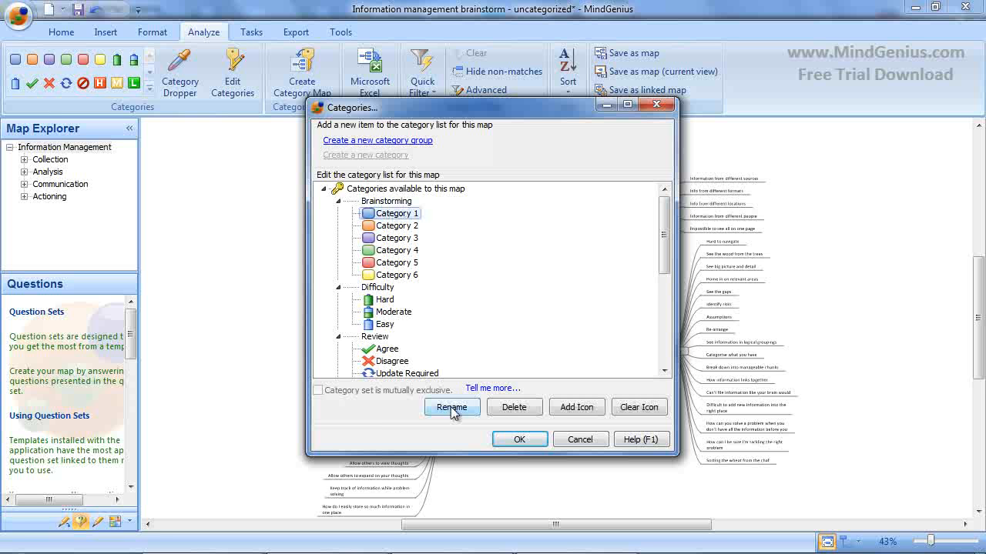
pyautogui.click(453, 407)
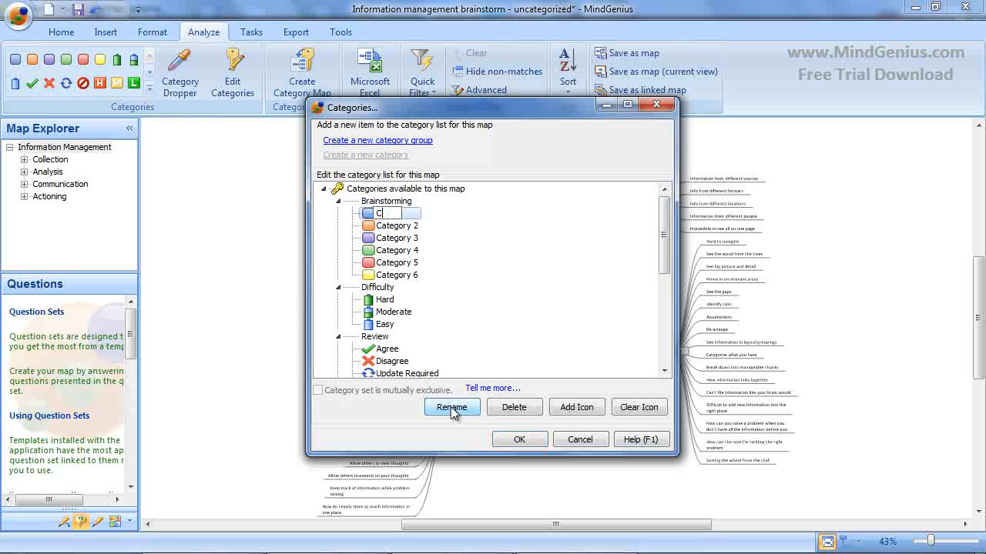
pyautogui.write('Communication')
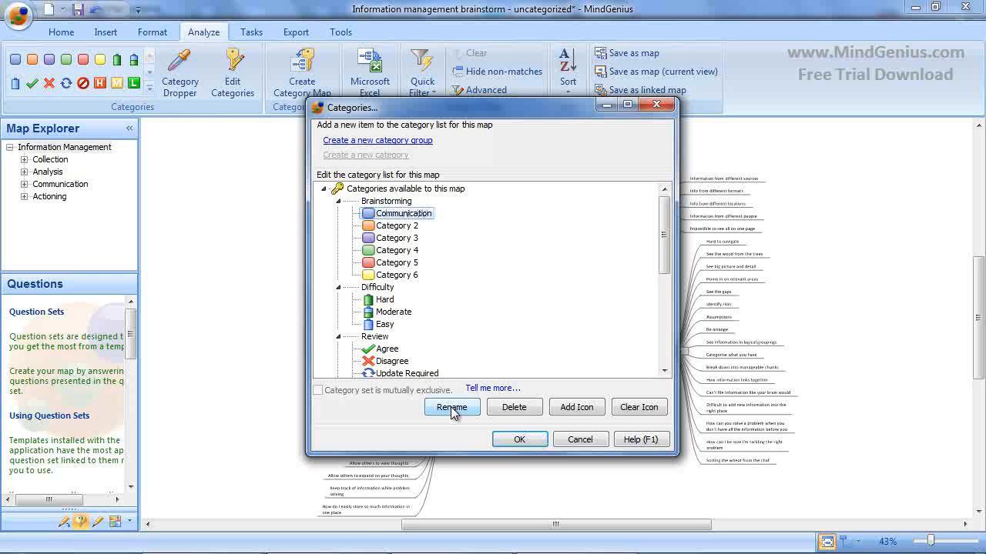
# Rename the remaining categories (Ownership, Change, Resources, Information overload, Gains) and confirm
pyautogui.click(397, 225)
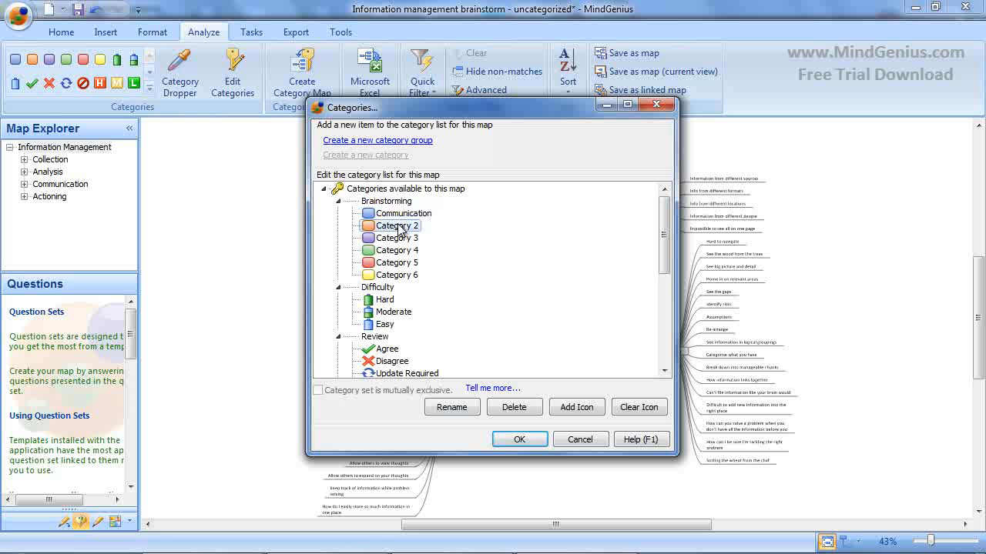
pyautogui.doubleClick(397, 224)
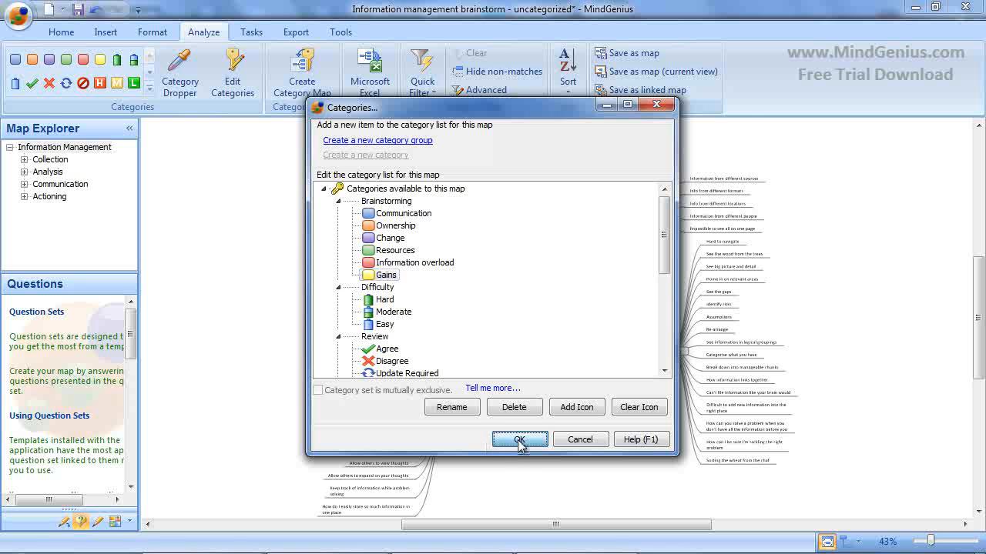
pyautogui.click(520, 439)
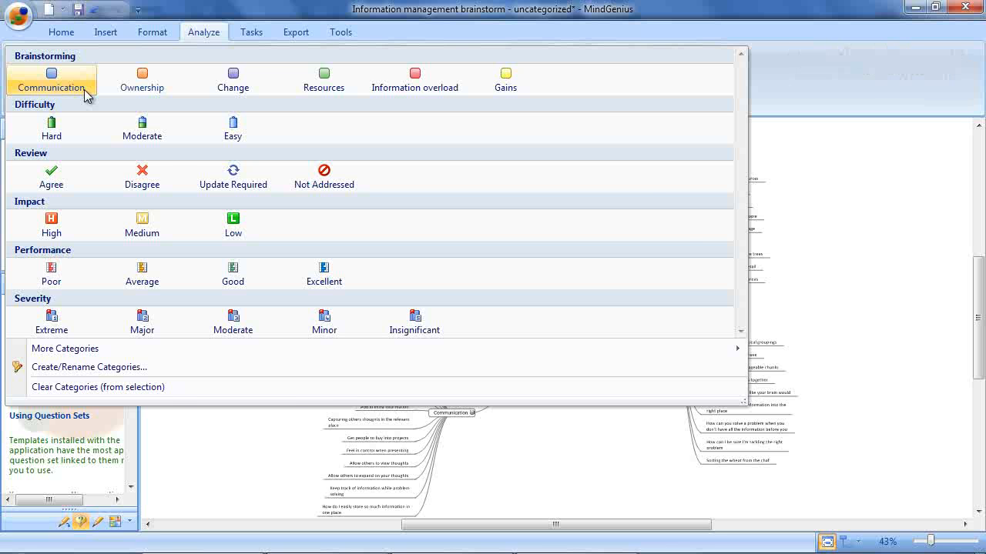
# Create a new category group named Decision
pyautogui.click(89, 367)
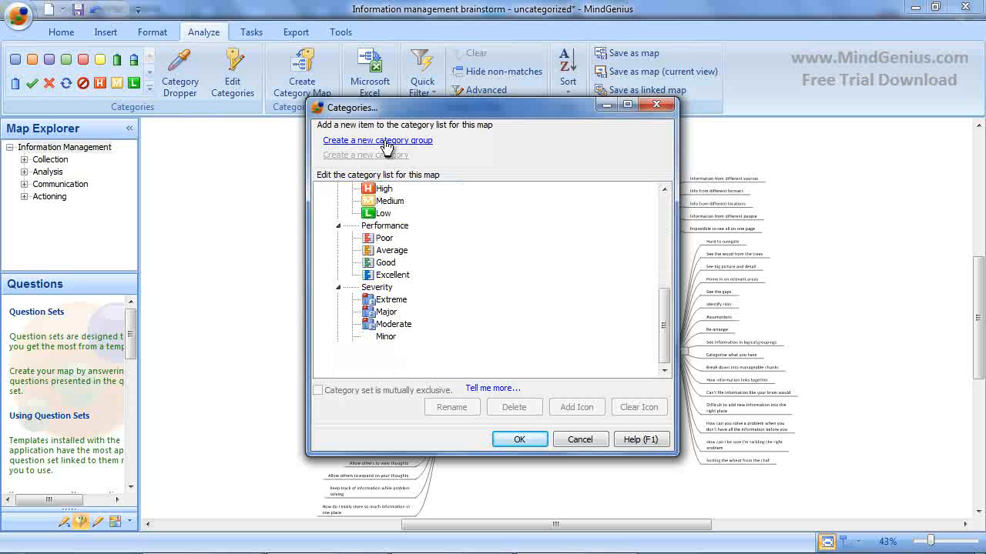
pyautogui.click(377, 140)
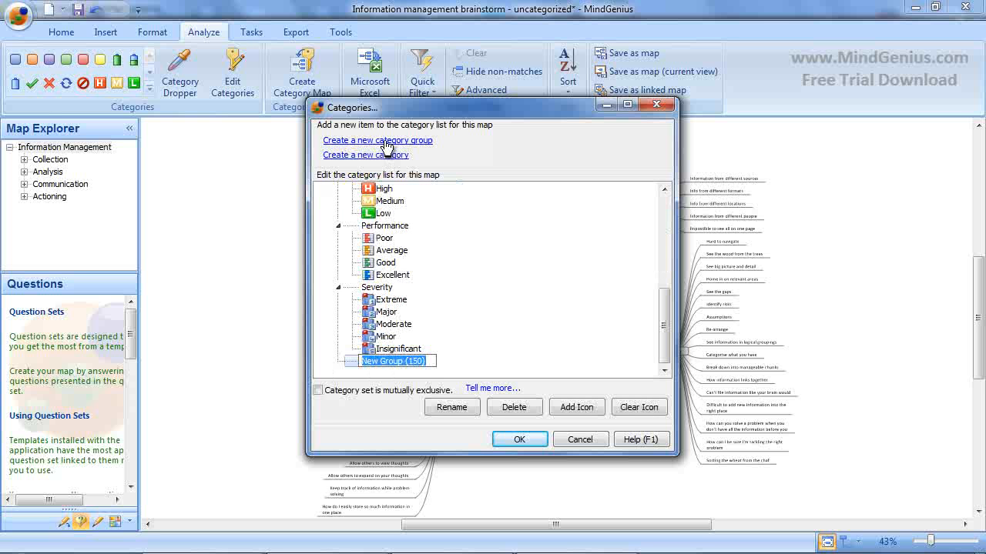
pyautogui.write('Decision')
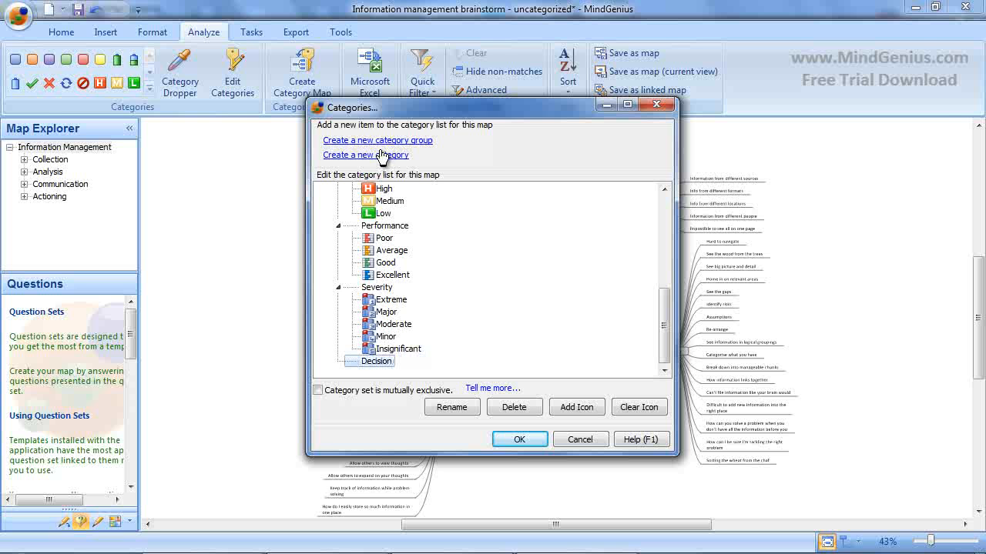
# Add Yes, No and On Hold categories to the Decision group and select Yes
pyautogui.click(367, 154)
pyautogui.write('On')
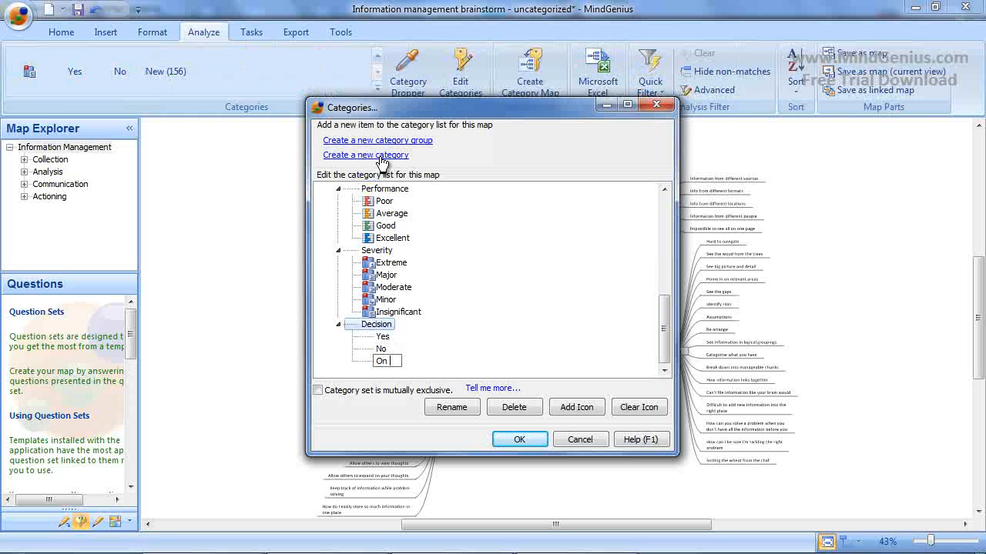
pyautogui.write('Hold')
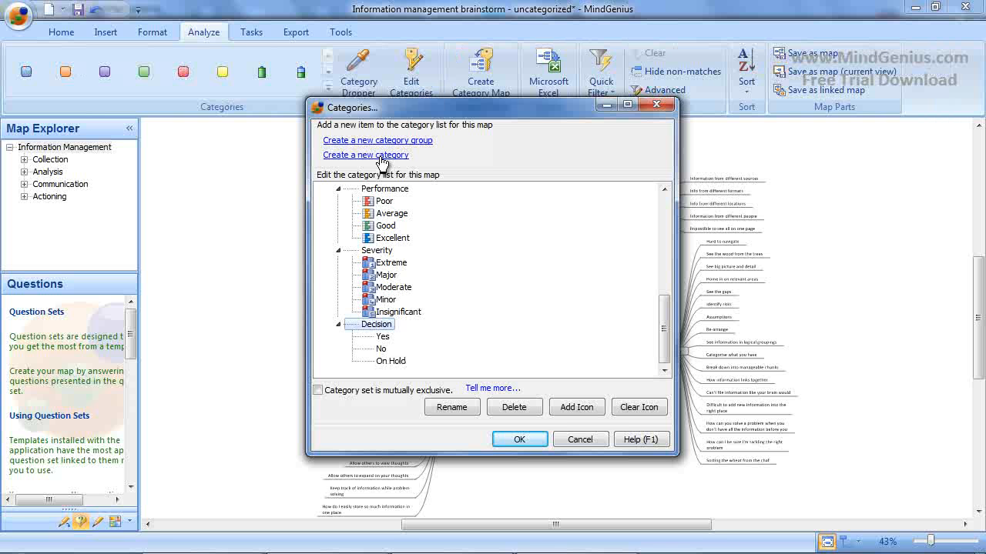
pyautogui.click(382, 336)
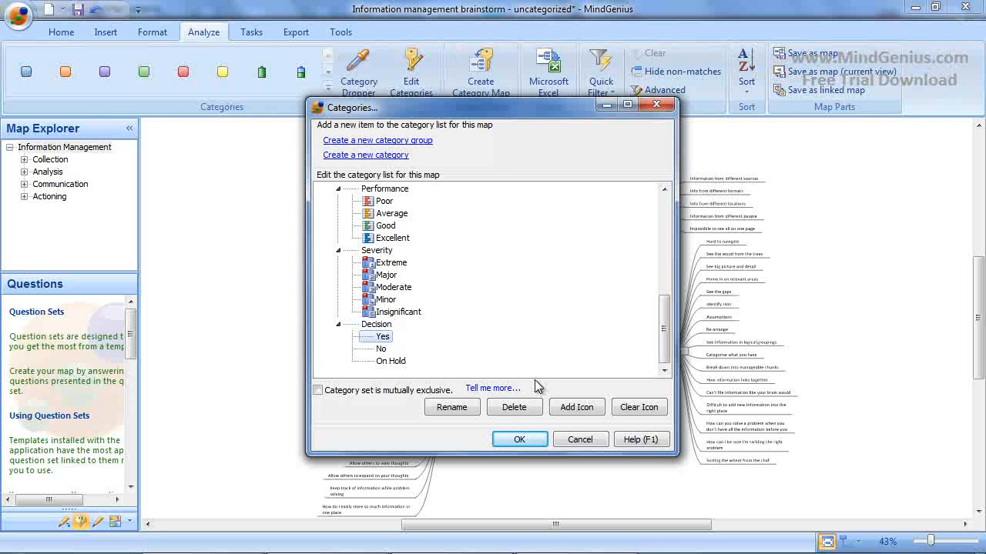
# Assign green, red and orange button icons to Yes, No and On Hold and save
pyautogui.click(576, 407)
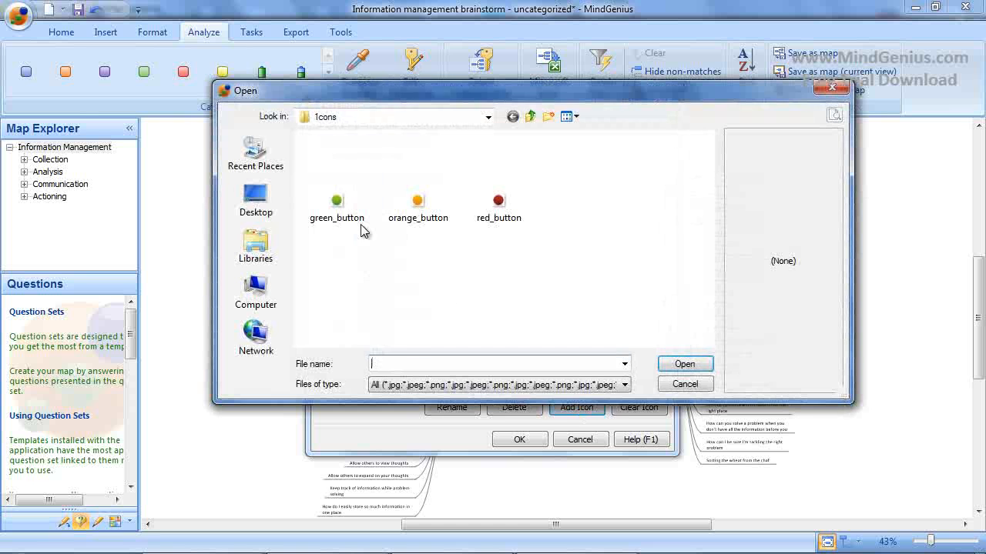
pyautogui.click(337, 200)
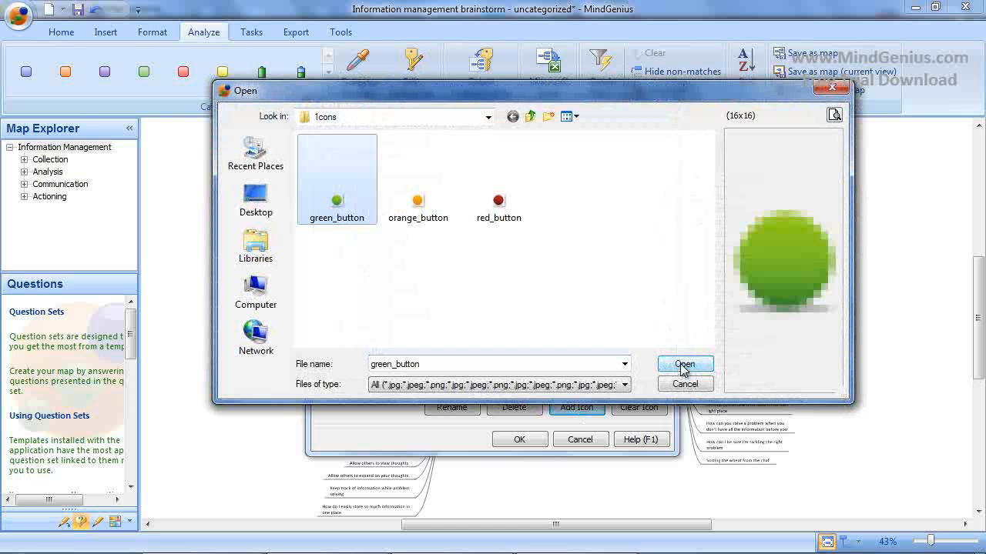
pyautogui.click(684, 363)
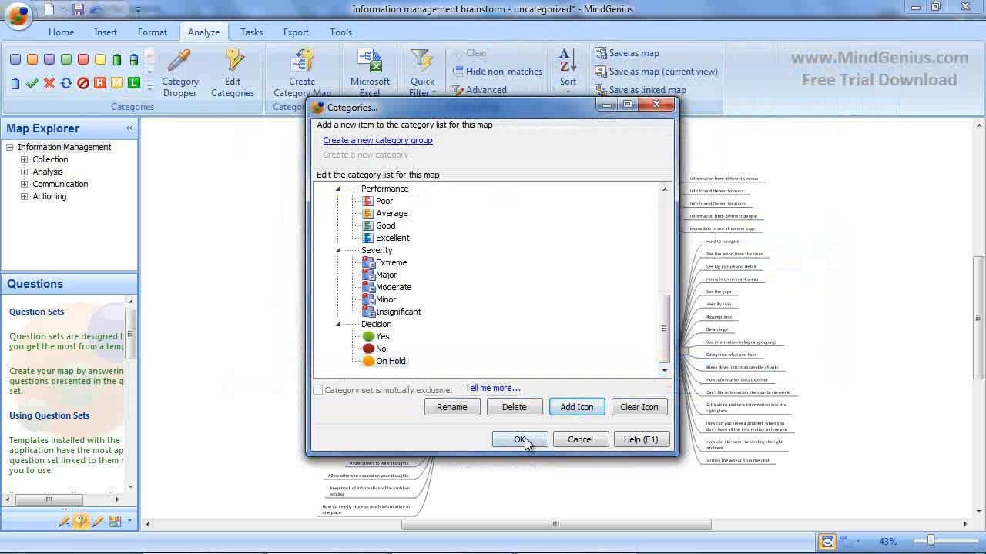
pyautogui.moveTo(508, 449)
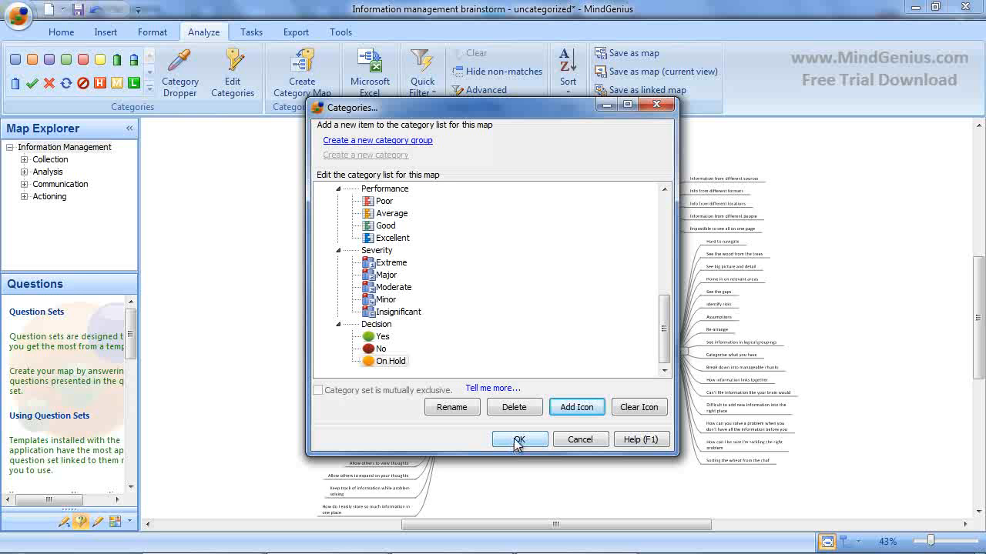
pyautogui.click(521, 439)
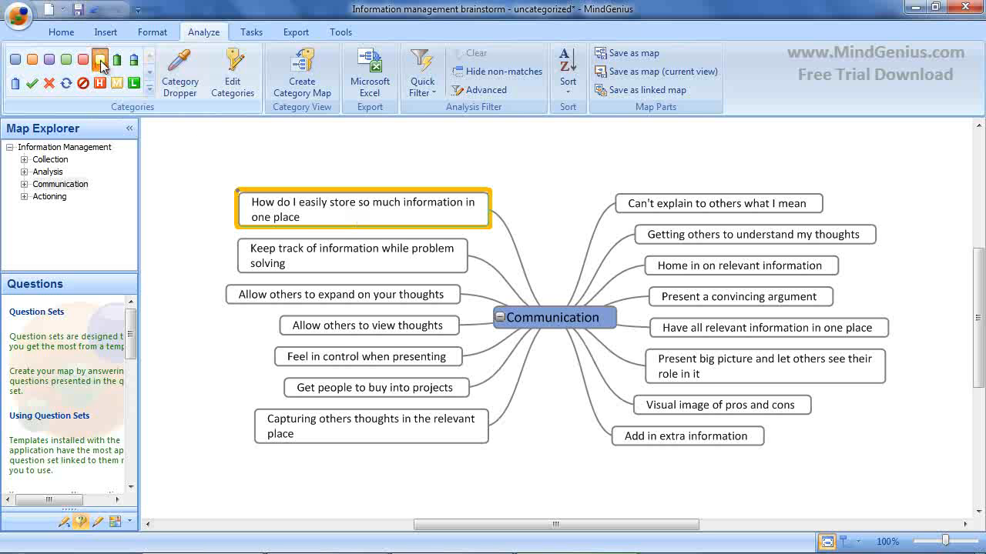
# Tag the storage idea yellow and three communication ideas red, then enable category drop mode
pyautogui.click(342, 299)
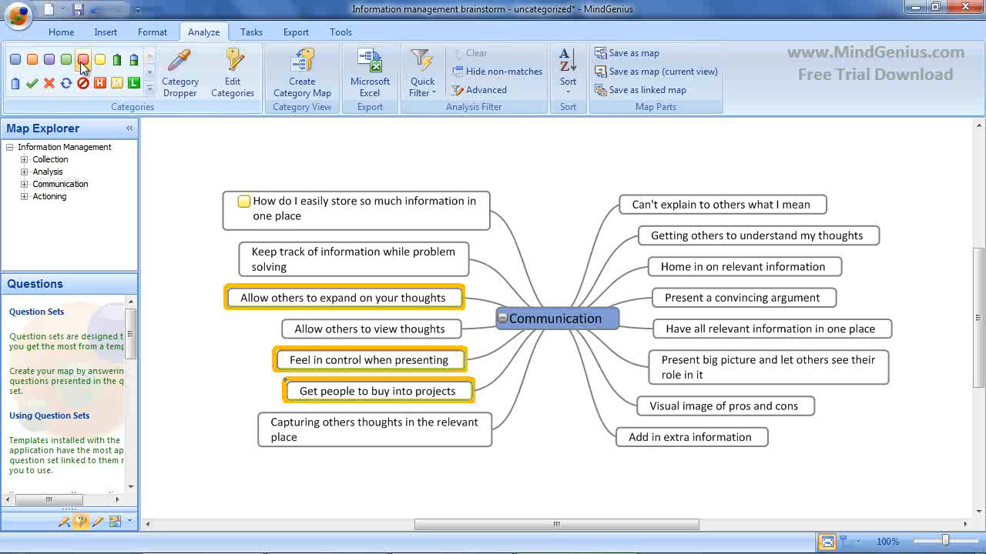
pyautogui.click(82, 59)
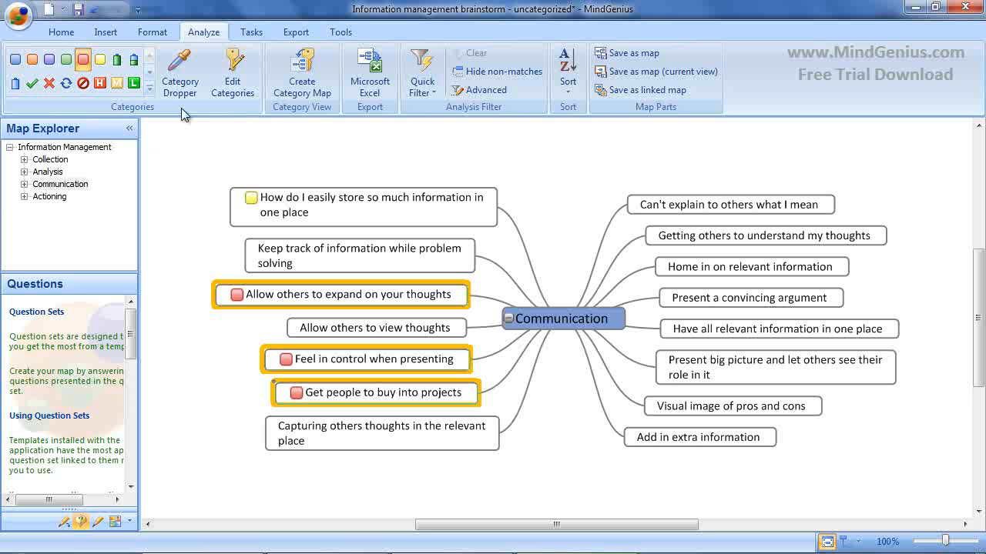
pyautogui.click(181, 71)
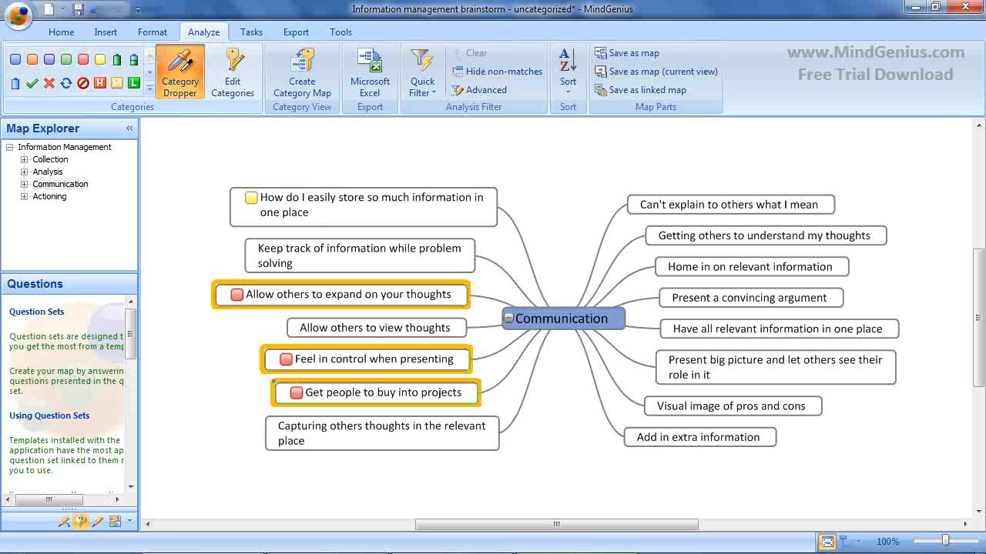
pyautogui.moveTo(180, 71)
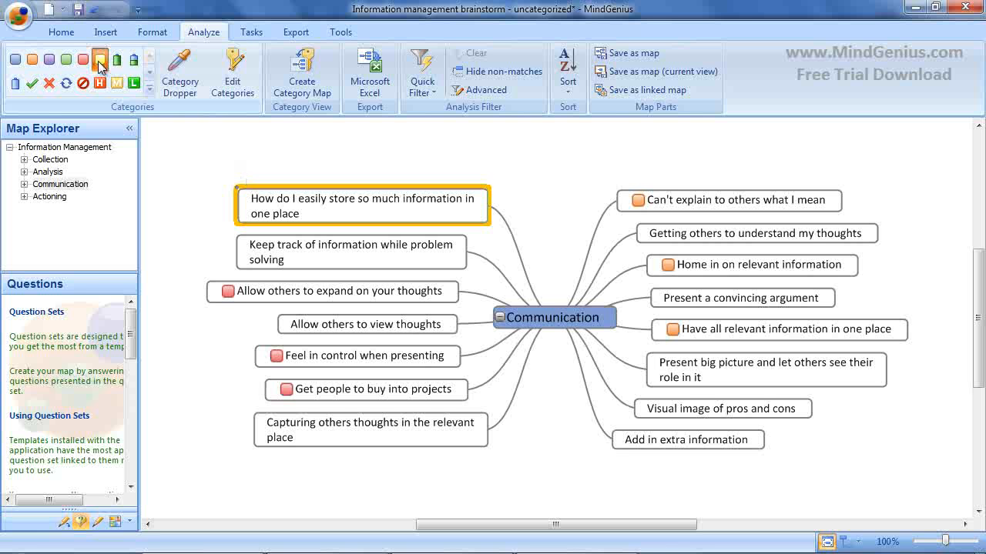
# Give the information storage idea three further categories
pyautogui.click(50, 60)
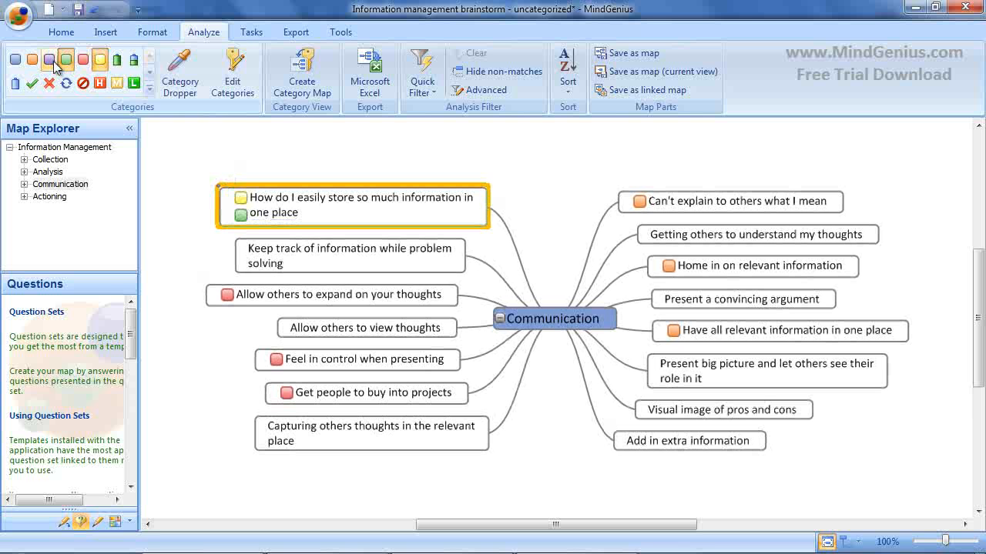
pyautogui.click(33, 59)
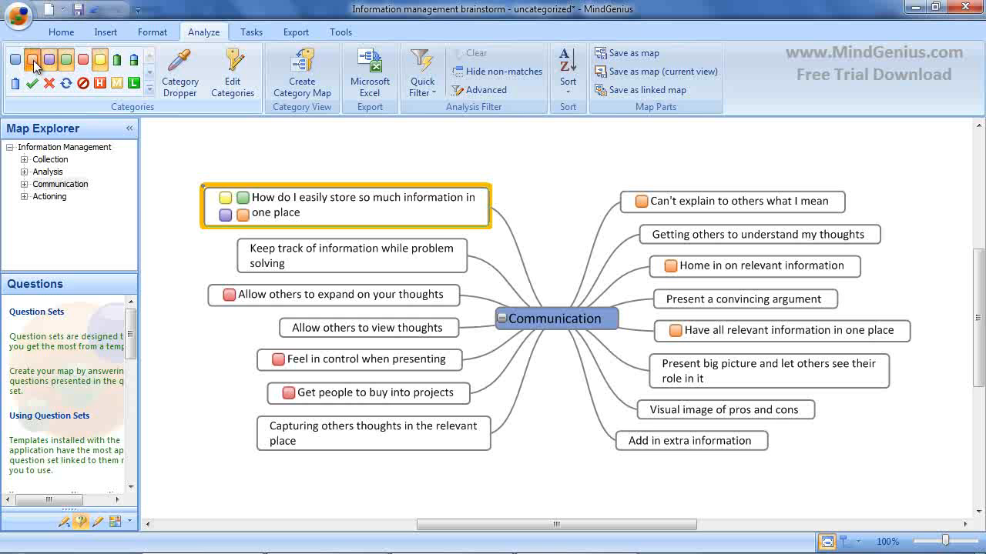
pyautogui.click(351, 255)
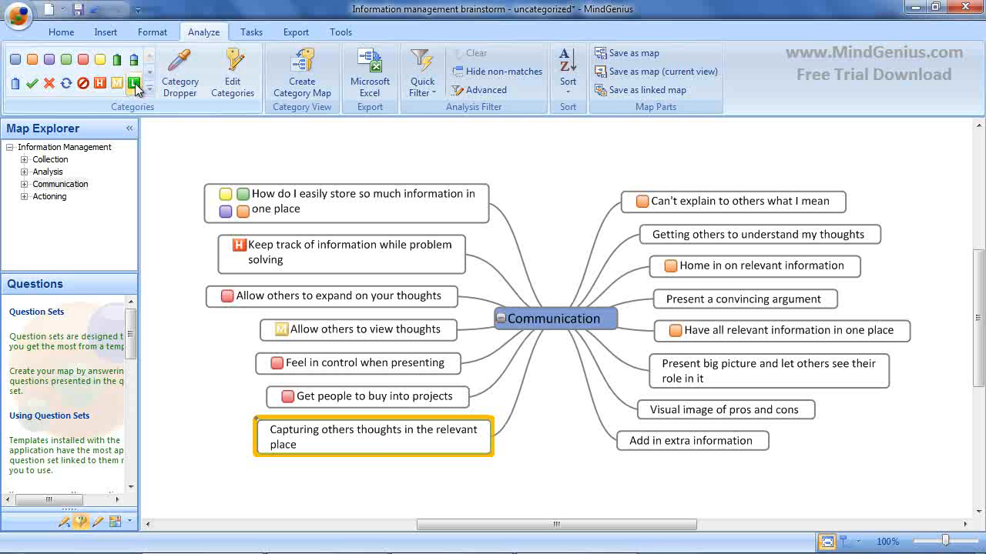
# Mark capturing-thoughts as Low impact and keep-track-of-information with an impact level
pyautogui.click(132, 81)
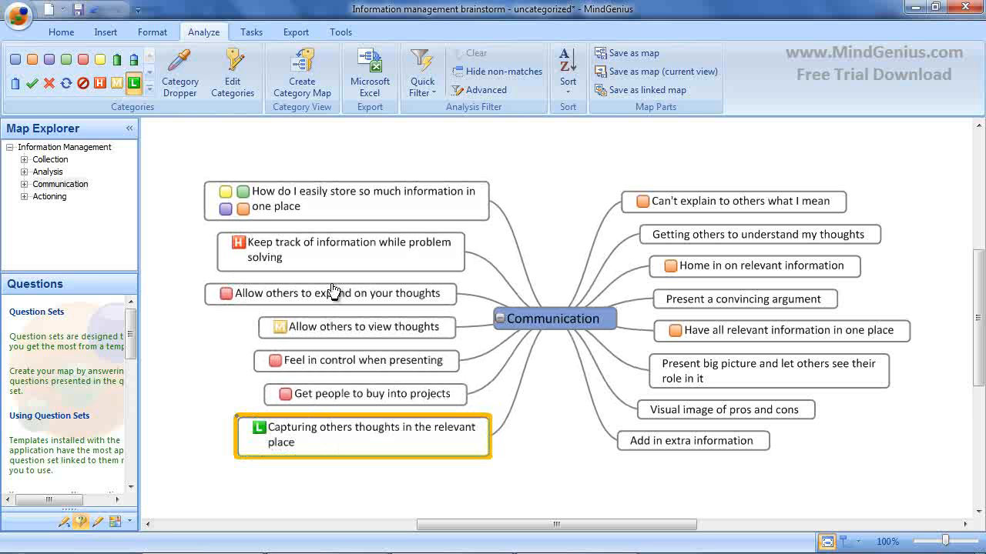
pyautogui.click(340, 250)
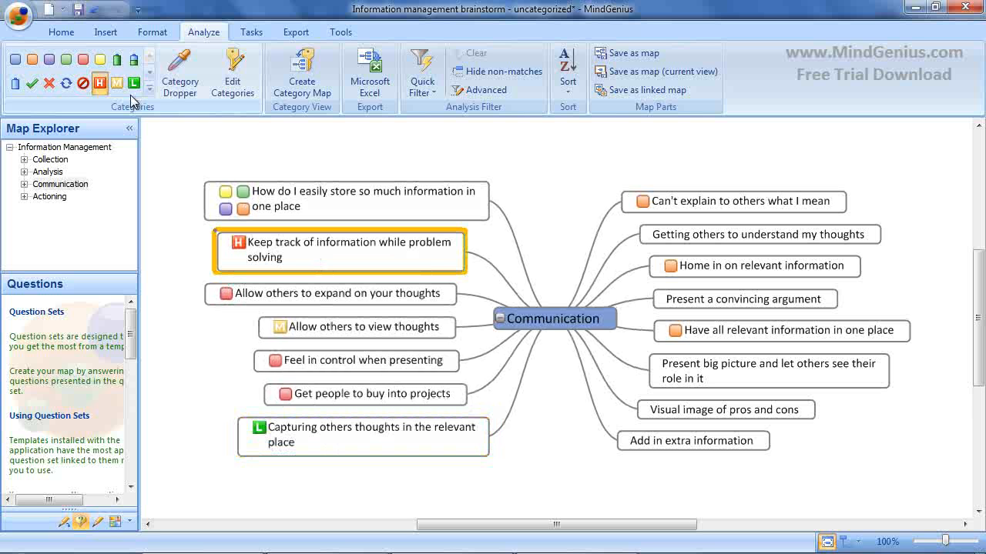
pyautogui.click(117, 80)
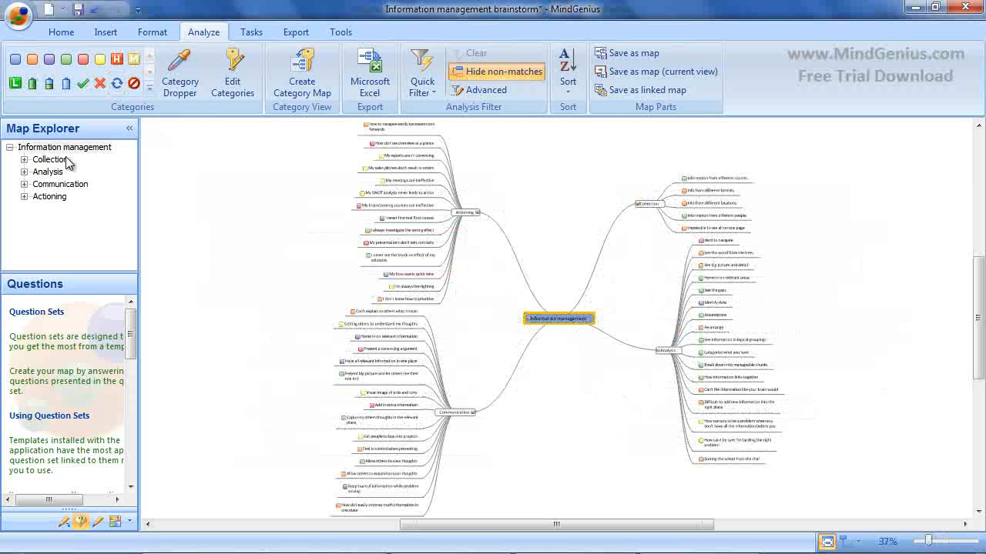
pyautogui.click(49, 159)
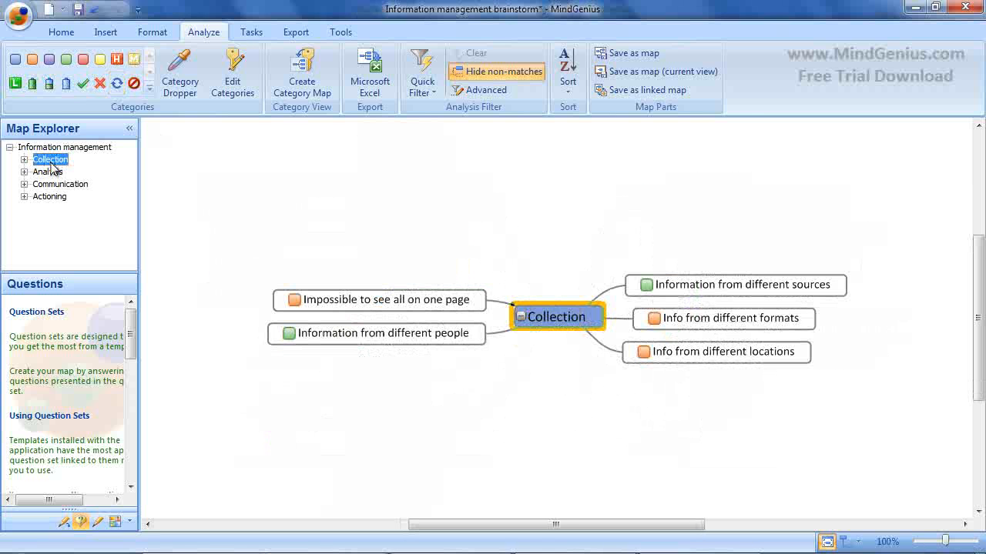
pyautogui.click(46, 172)
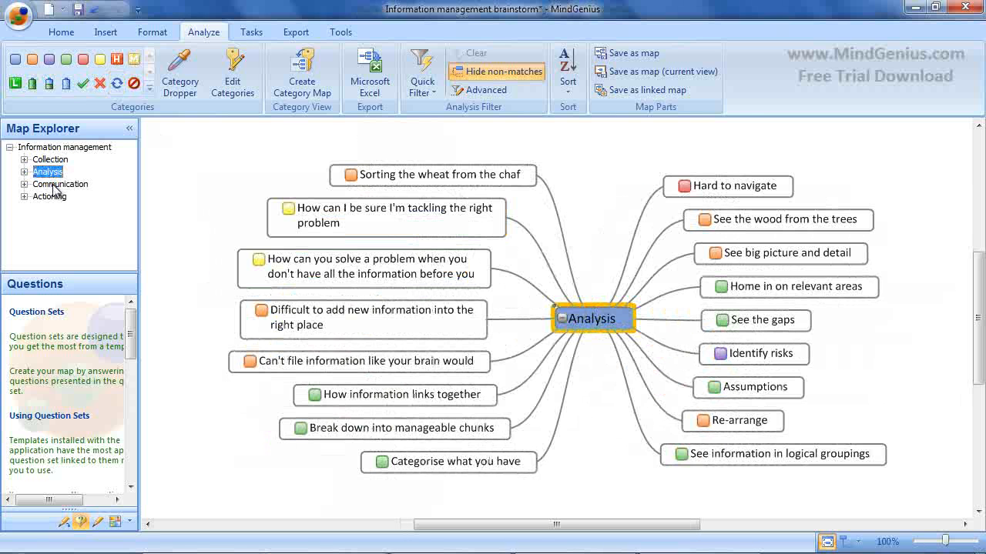
pyautogui.click(60, 185)
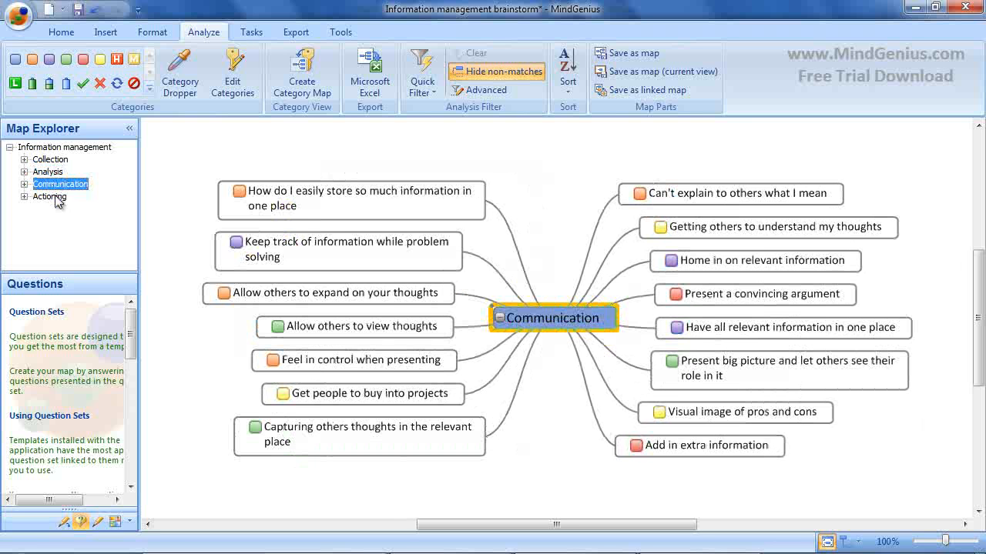
pyautogui.click(49, 197)
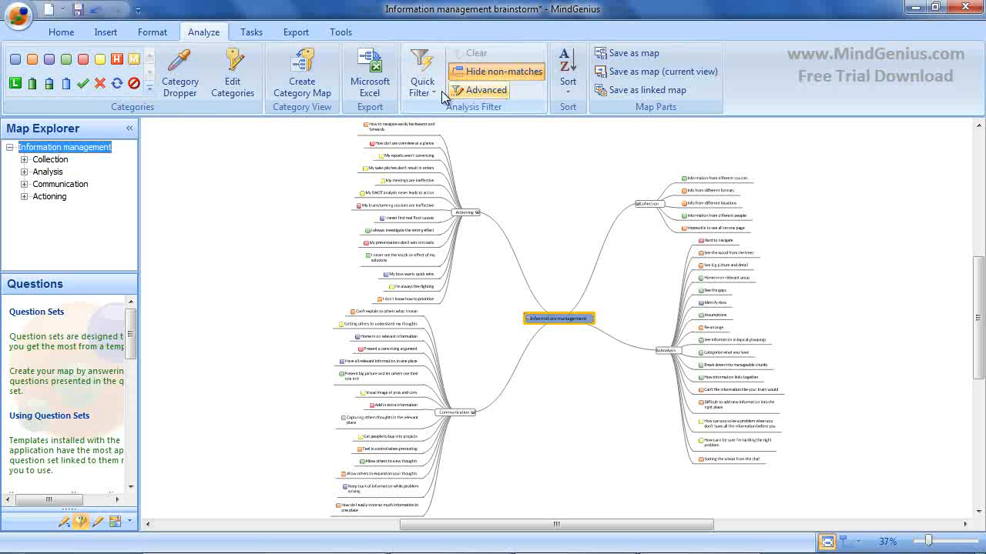
# Quick-filter the map to show only Change-category branches
pyautogui.click(422, 80)
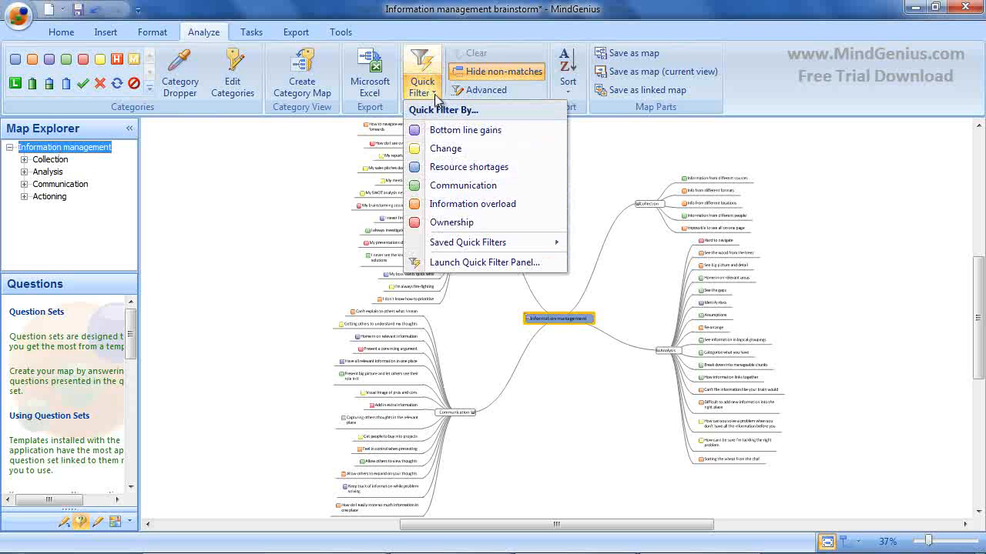
pyautogui.moveTo(447, 148)
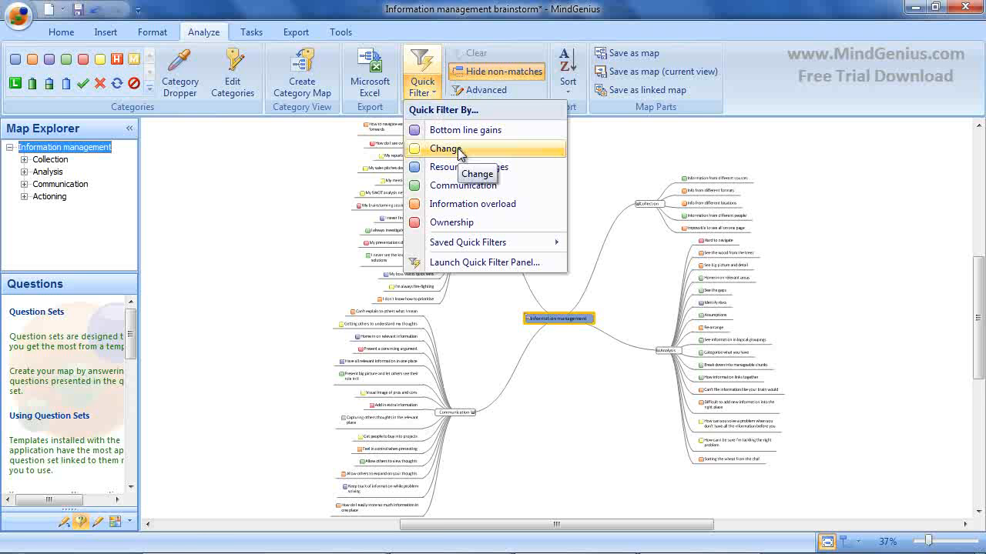
pyautogui.click(446, 148)
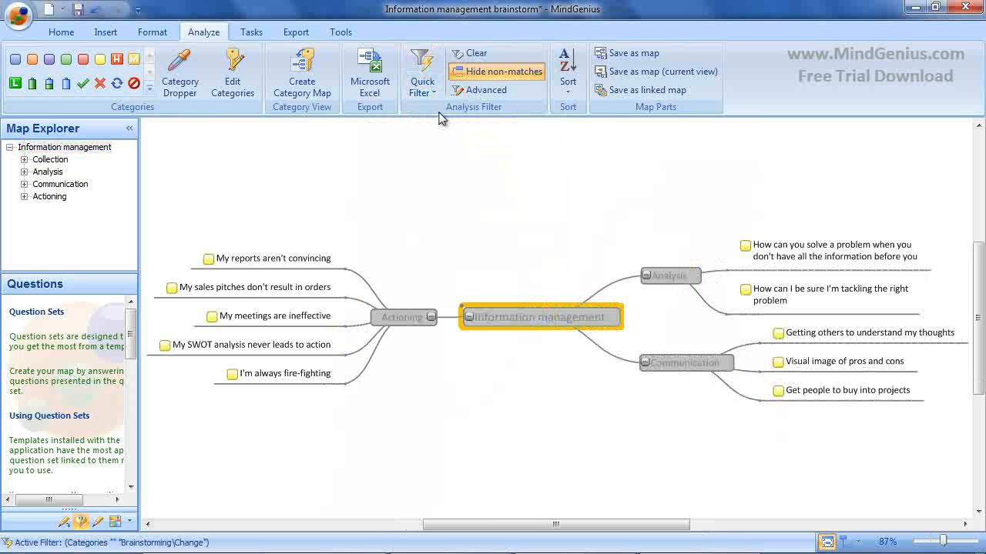
# Quick-filter the map to show only Information overload branches
pyautogui.click(422, 74)
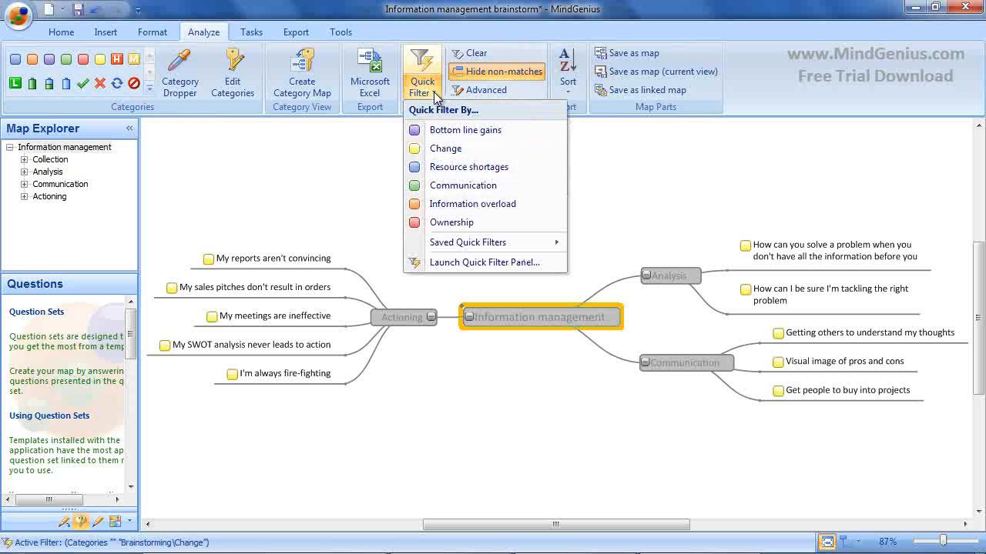
pyautogui.moveTo(456, 171)
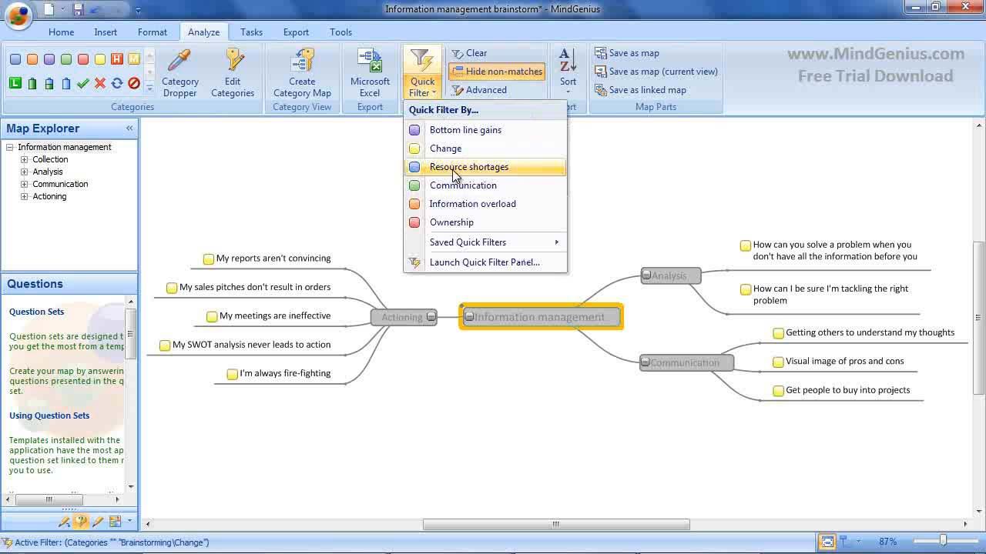
pyautogui.moveTo(470, 210)
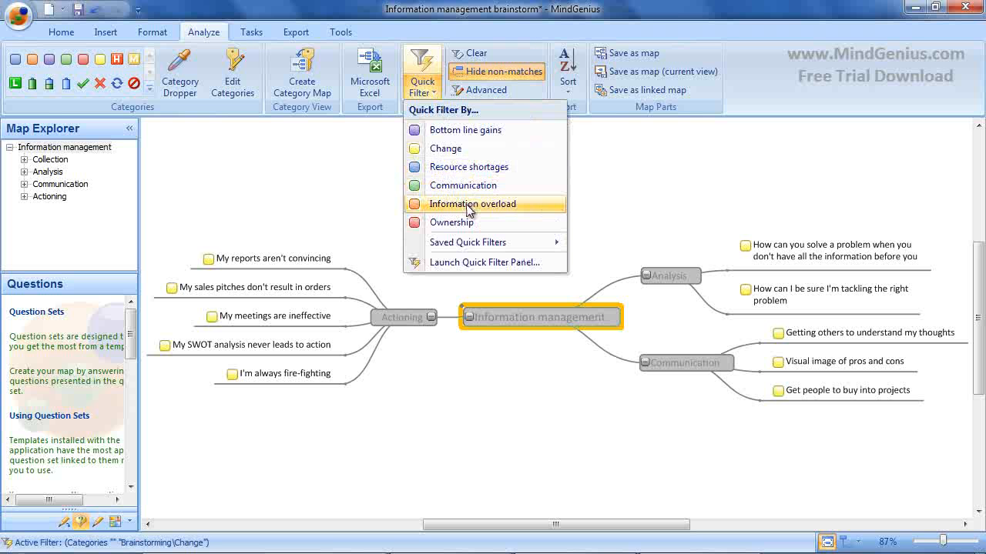
pyautogui.click(471, 203)
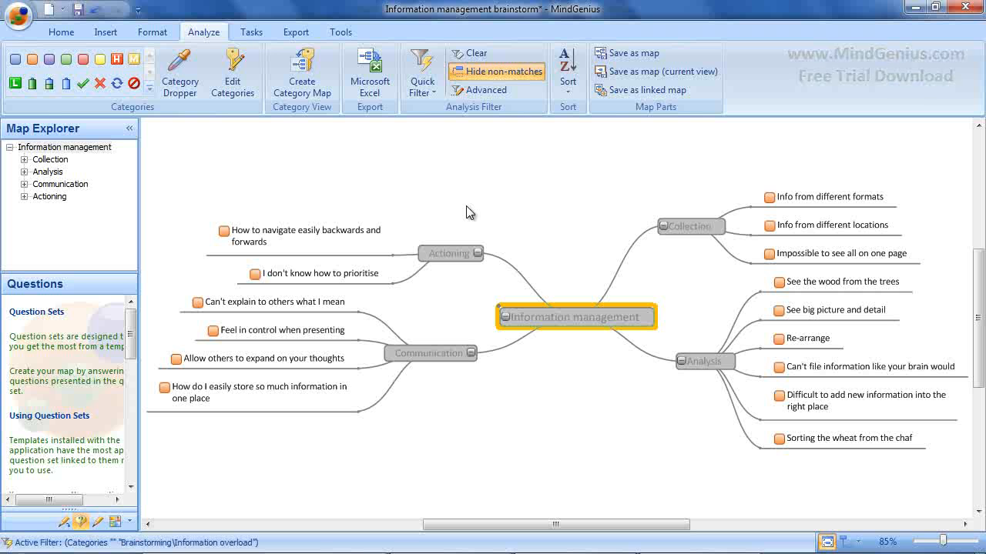
pyautogui.moveTo(472, 168)
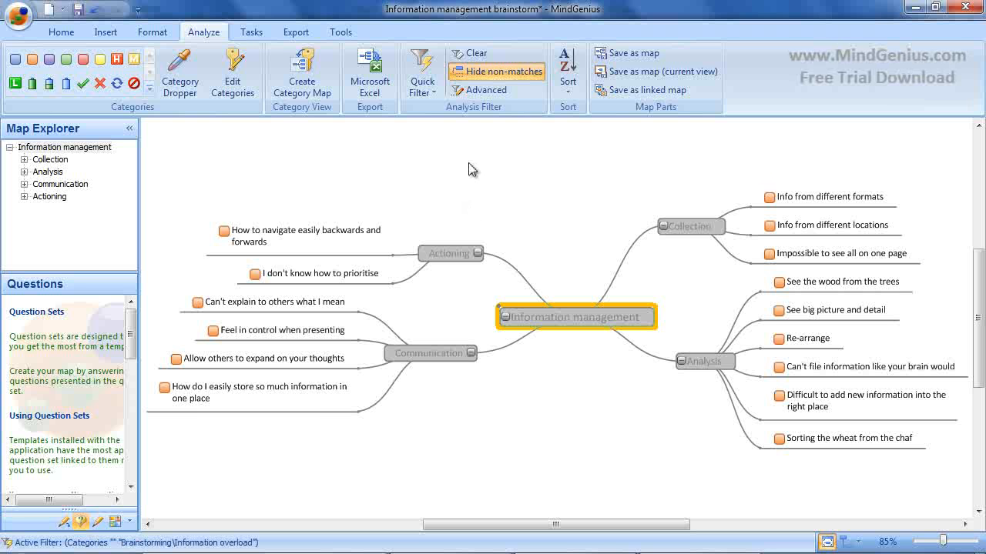
pyautogui.click(422, 74)
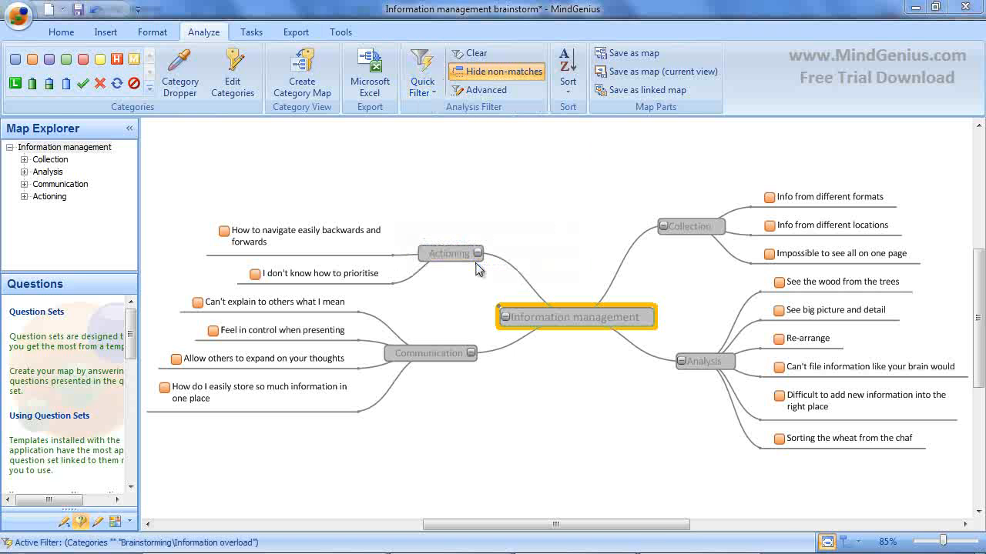
# Use the advanced filter to add Communication alongside Information overload and apply it
pyautogui.click(423, 74)
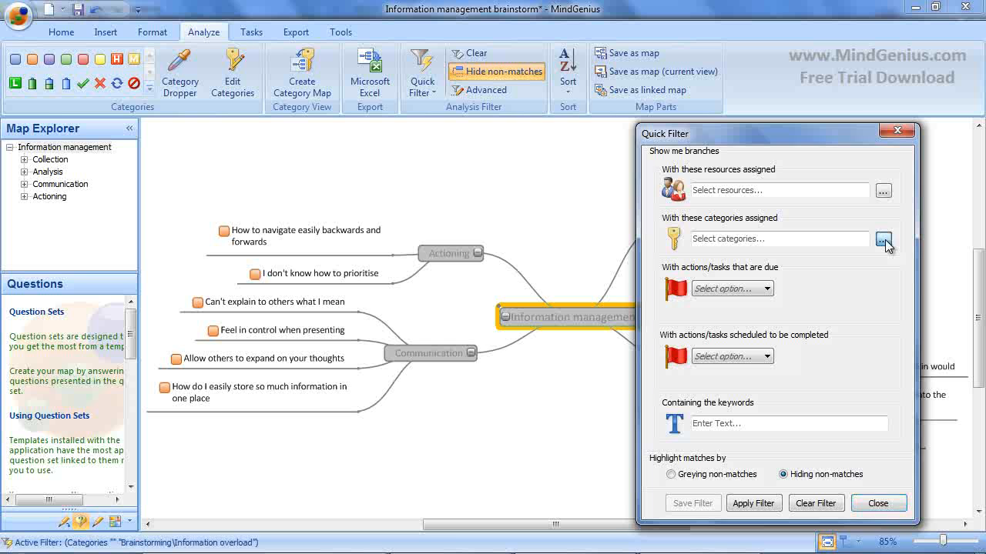
pyautogui.click(884, 239)
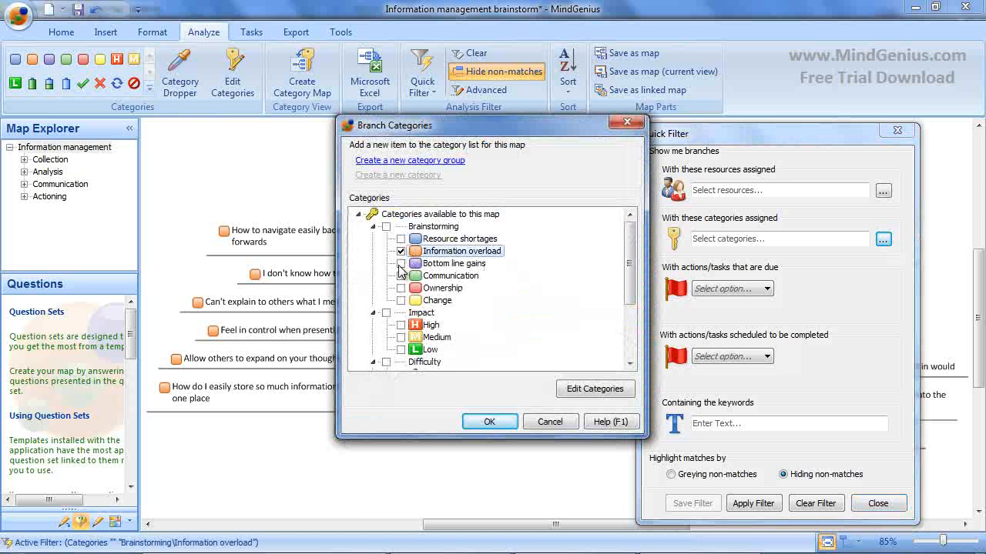
pyautogui.click(401, 276)
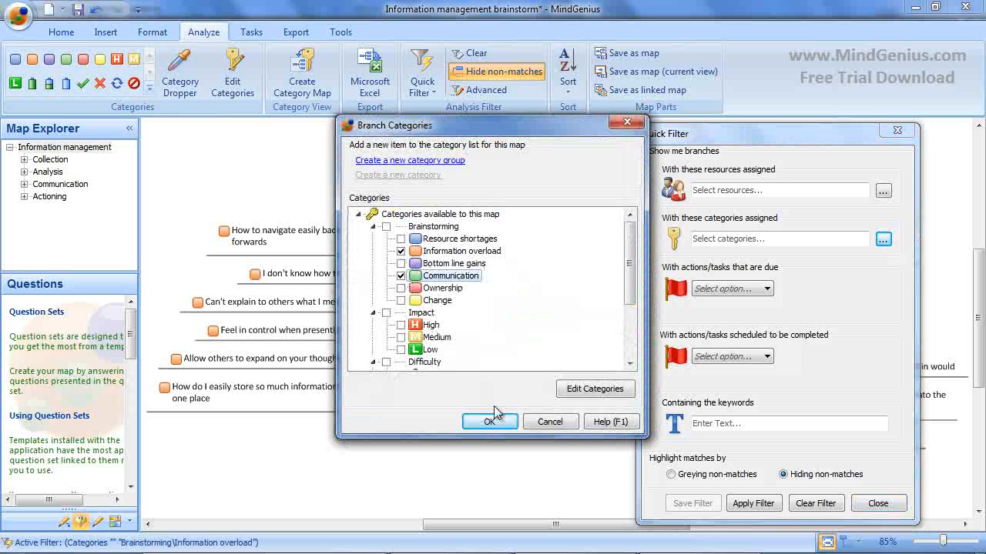
pyautogui.click(490, 422)
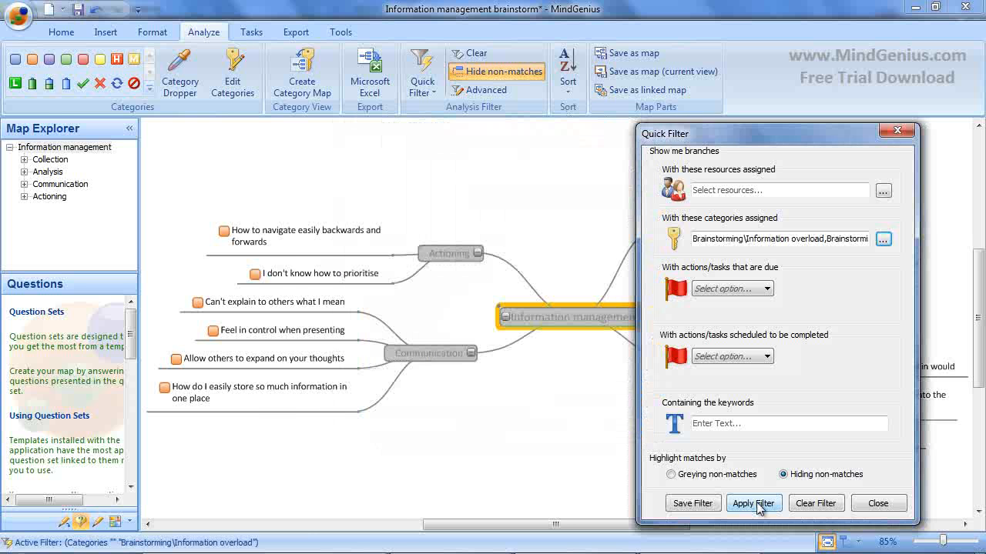
pyautogui.click(753, 504)
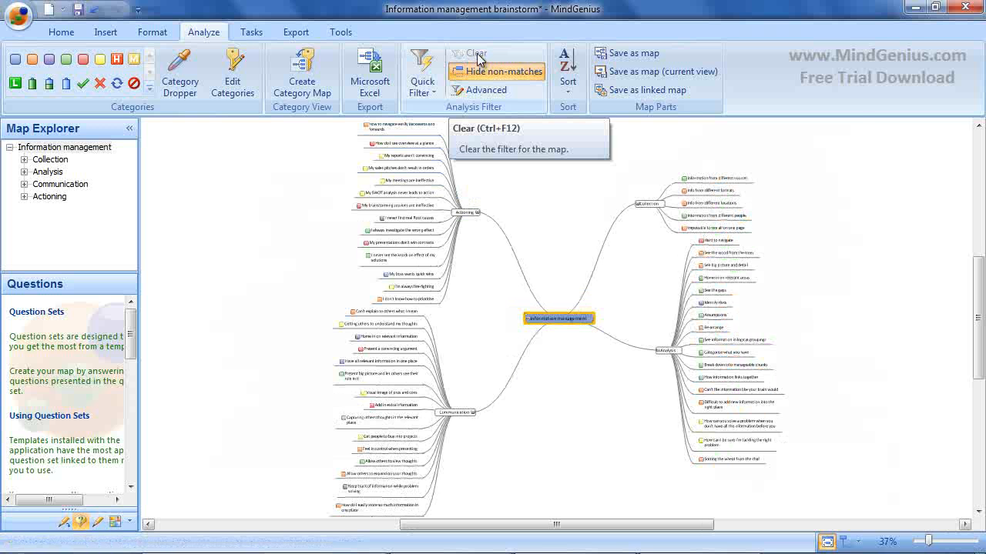
pyautogui.moveTo(280, 131)
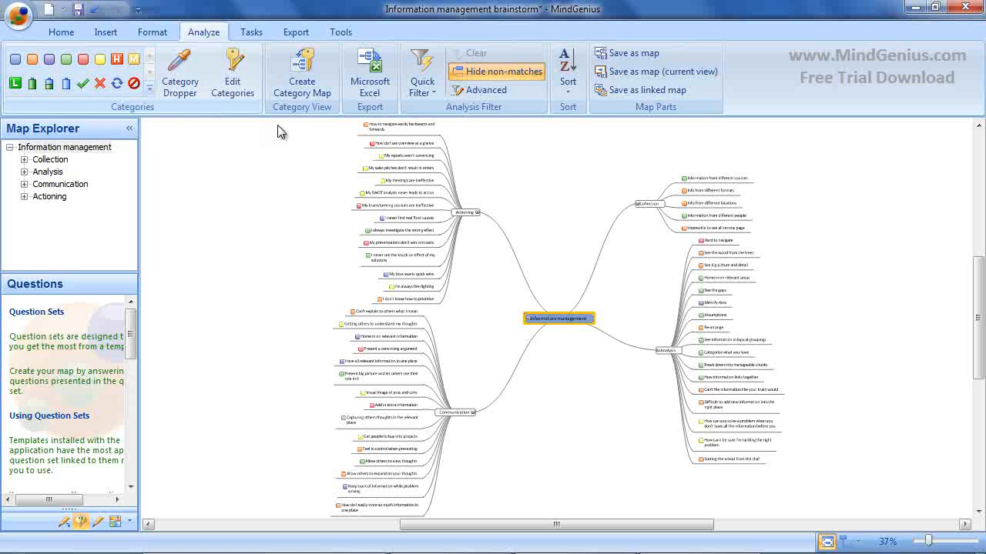
pyautogui.moveTo(302, 74)
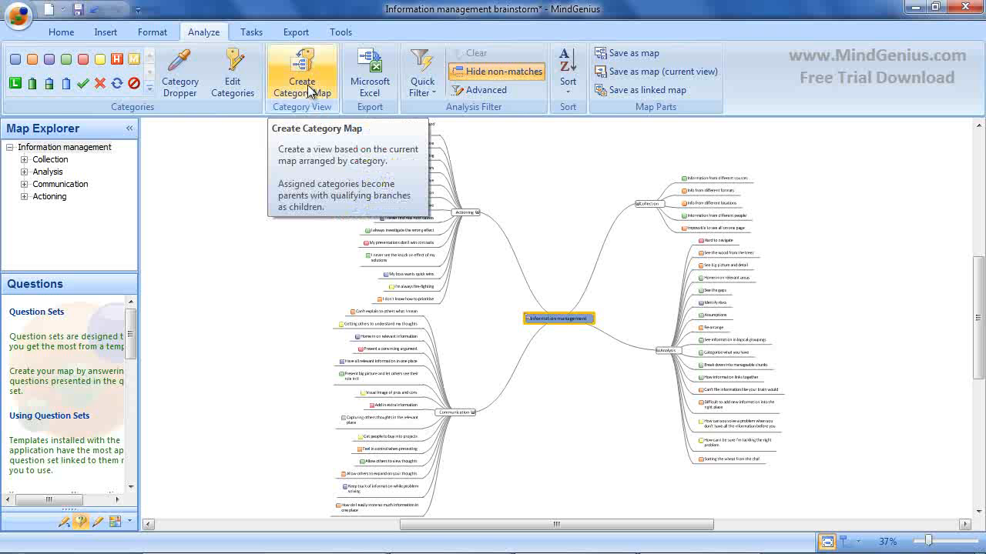
# Create a category map grouping ideas under each category column
pyautogui.click(302, 70)
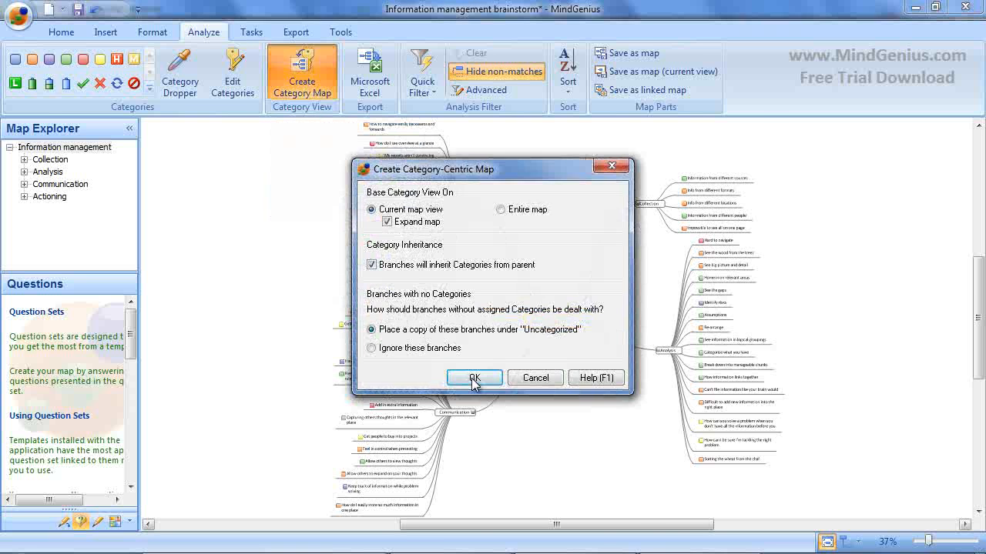
pyautogui.click(474, 377)
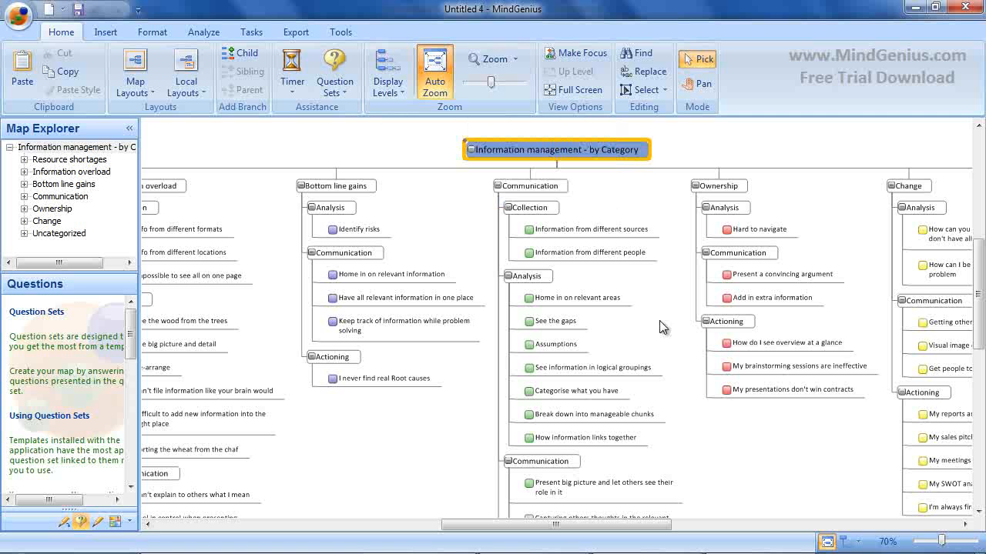
pyautogui.moveTo(721, 475)
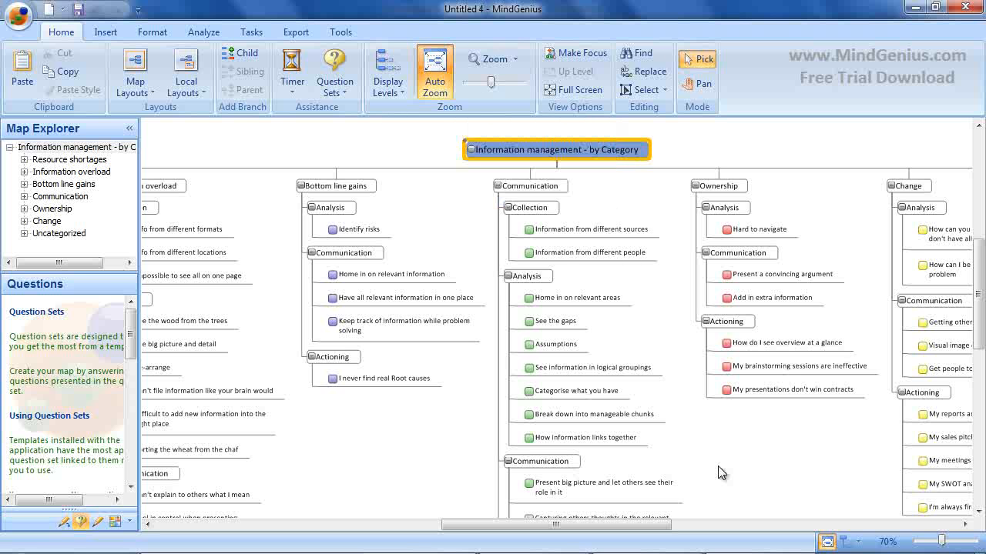